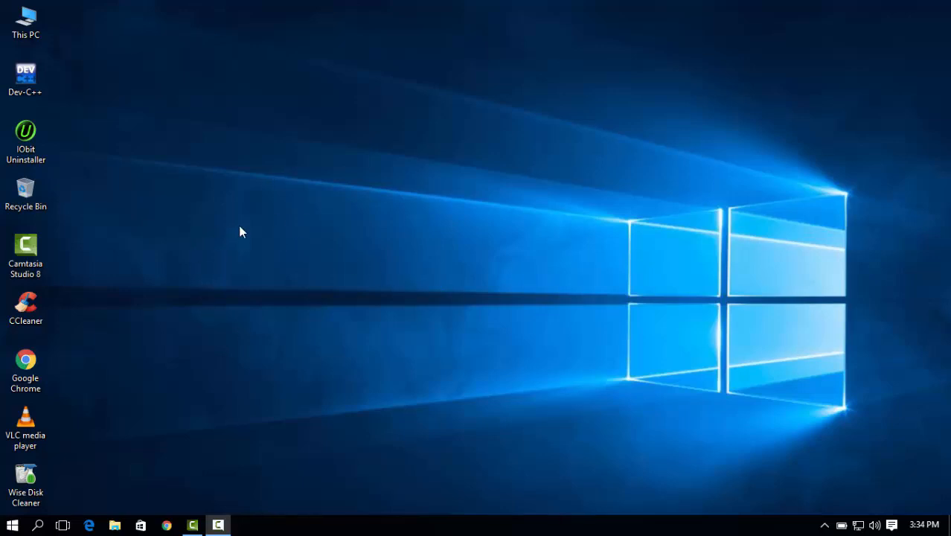
Launch Dev-C++ from its desktop shortcut and begin creating a new file
{"action": "right_click", "coordinate": [25, 74]}
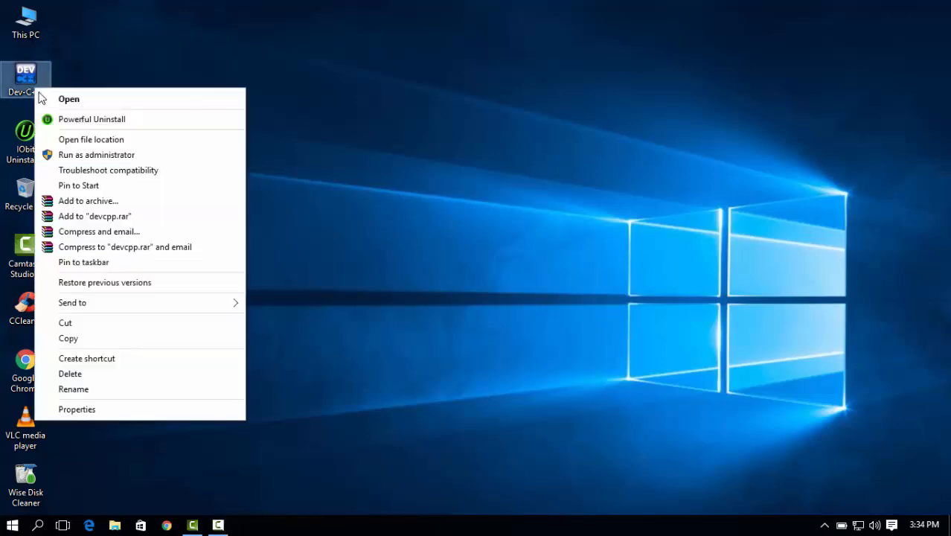
{"action": "left_click", "coordinate": [68, 98]}
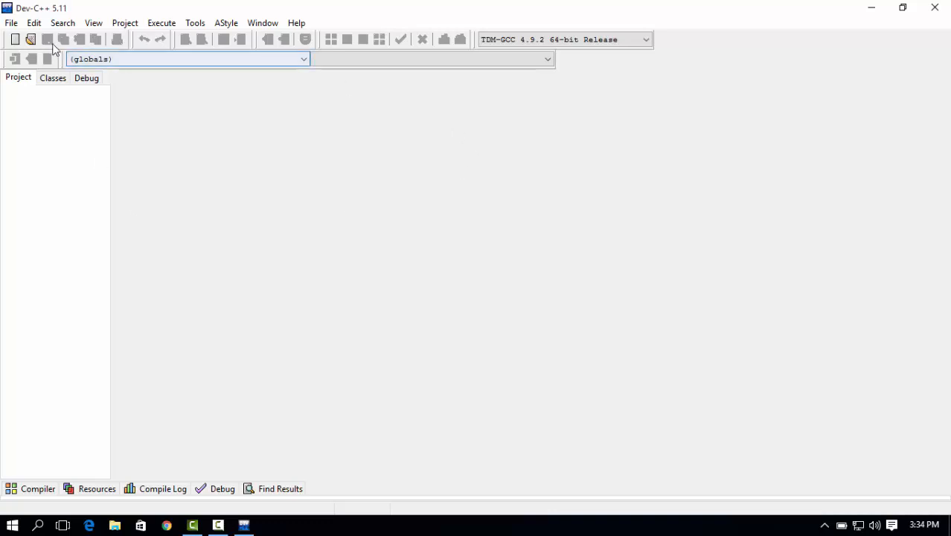
{"action": "left_click", "coordinate": [12, 23]}
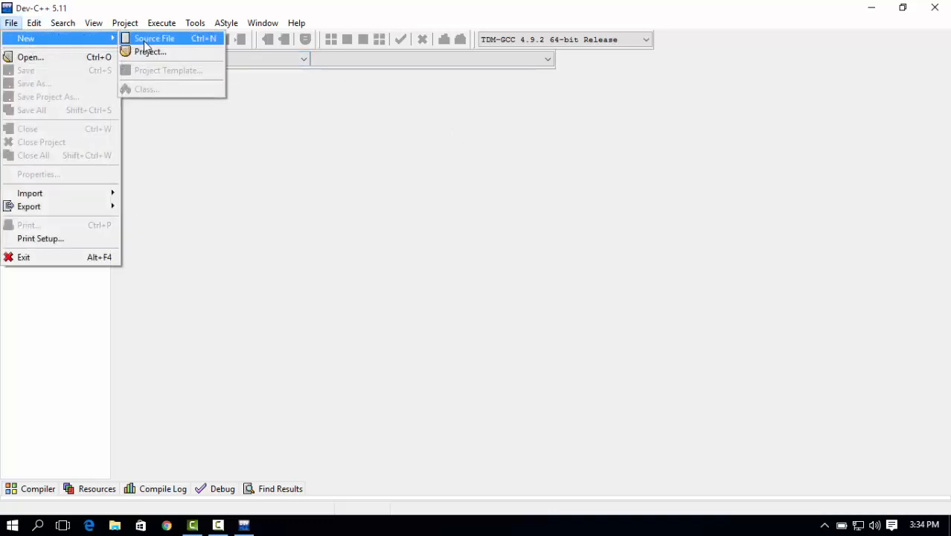
Create a blank source file containing #include<stdio.h>, int main() and an opening brace
{"action": "left_click", "coordinate": [155, 39]}
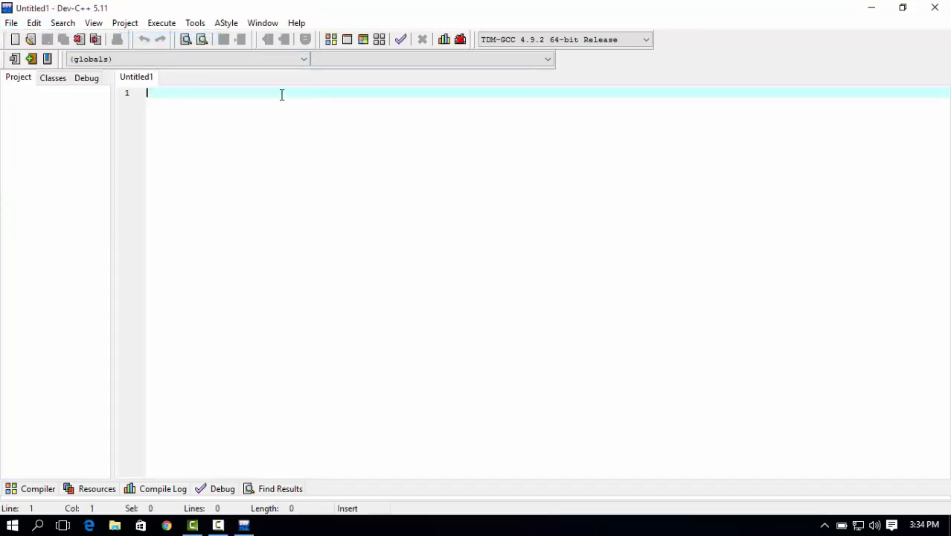
{"action": "type", "text": "#inc"}
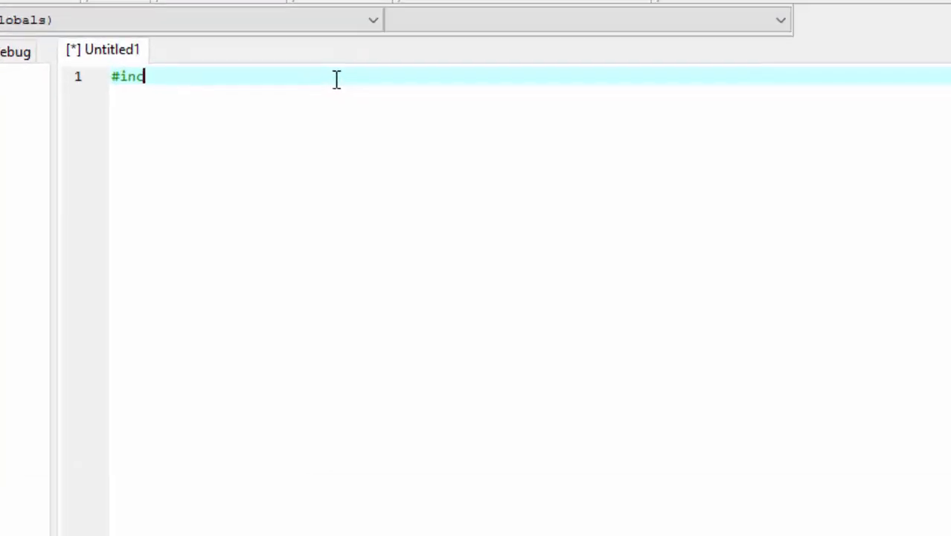
{"action": "type", "text": "lude<>"}
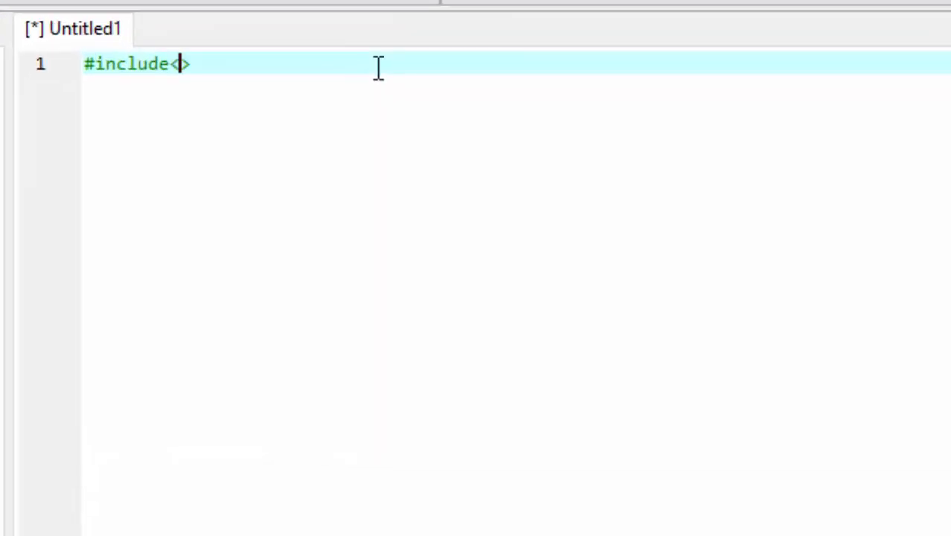
{"action": "type", "text": "stdio.h"}
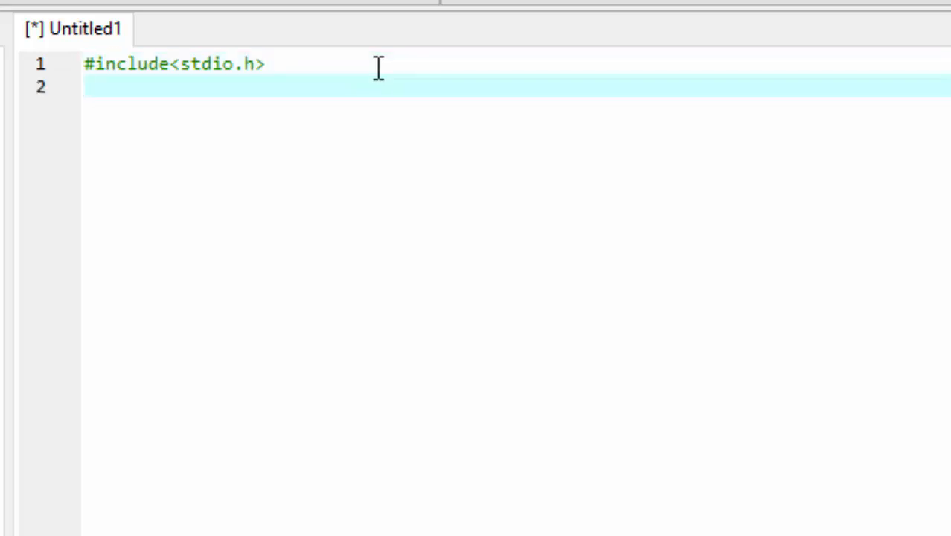
{"action": "type", "text": "int ma"}
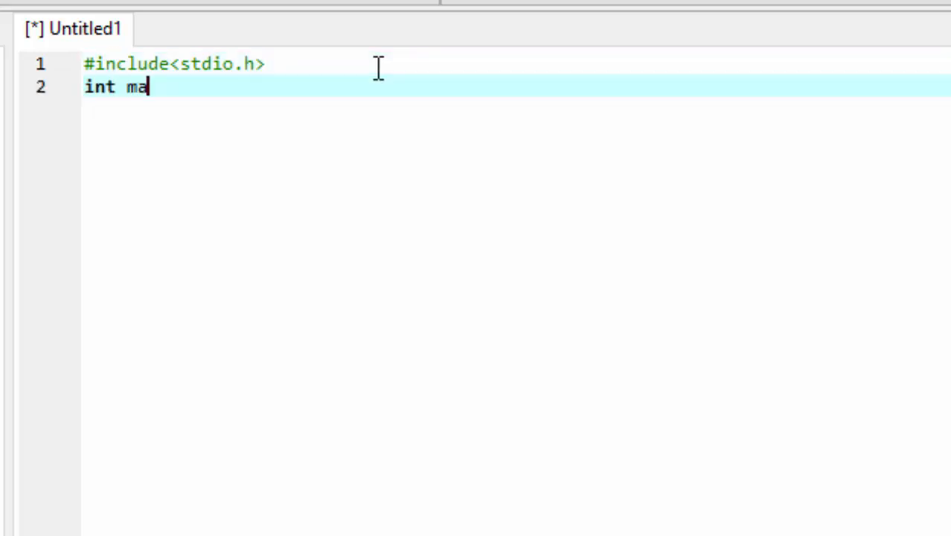
{"action": "type", "text": "in()"}
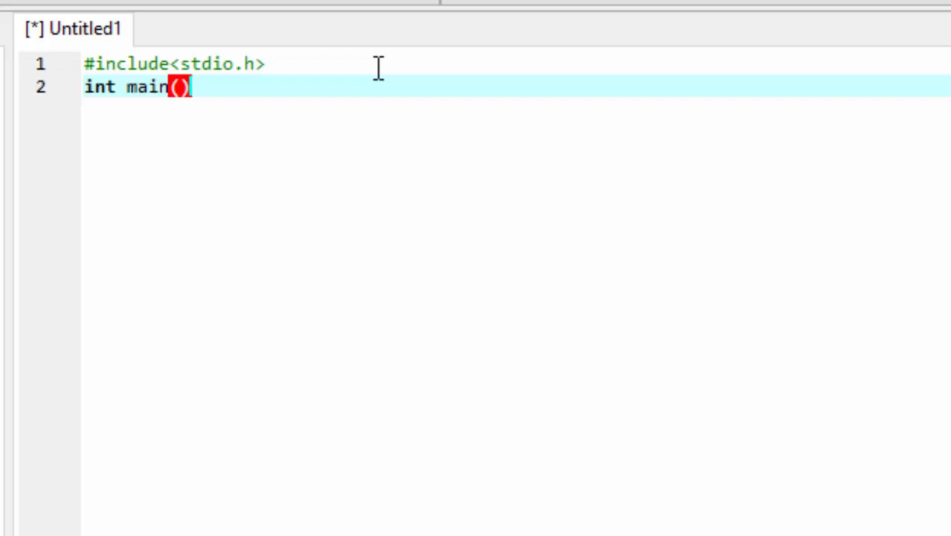
{"action": "type", "text": "{"}
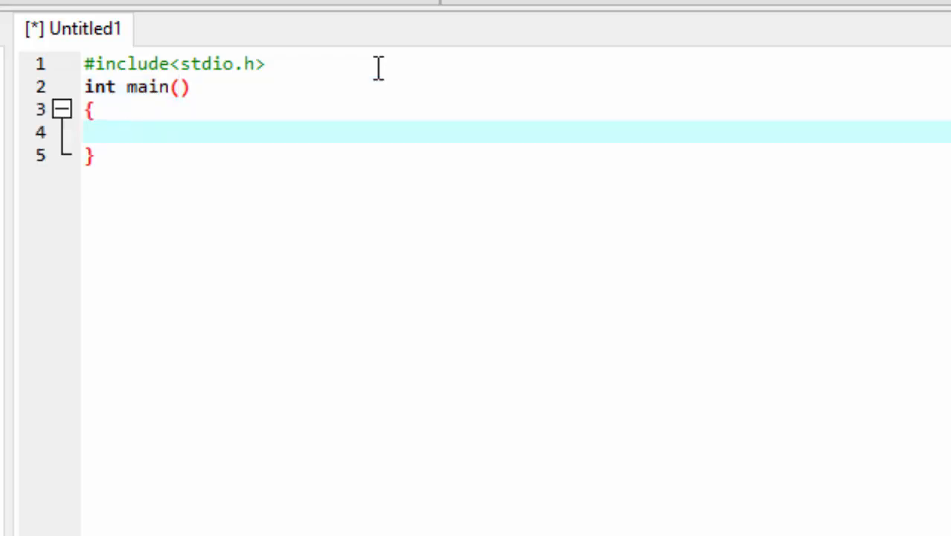
Declare int a,b,c; and add printf("Enter two numbers :"); inside main, starting the scan call
{"action": "type", "text": "int a"}
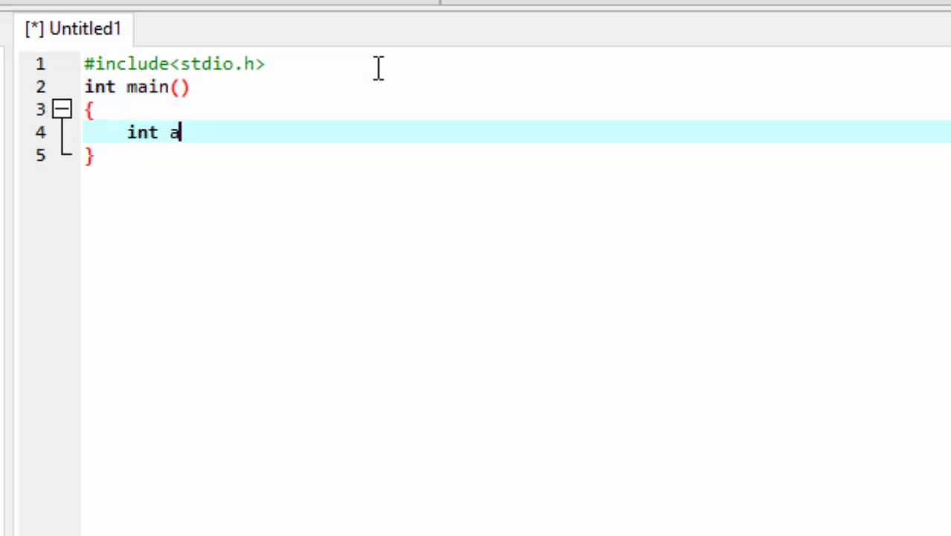
{"action": "type", "text": ",b,c;"}
{"action": "type", "text": "pri"}
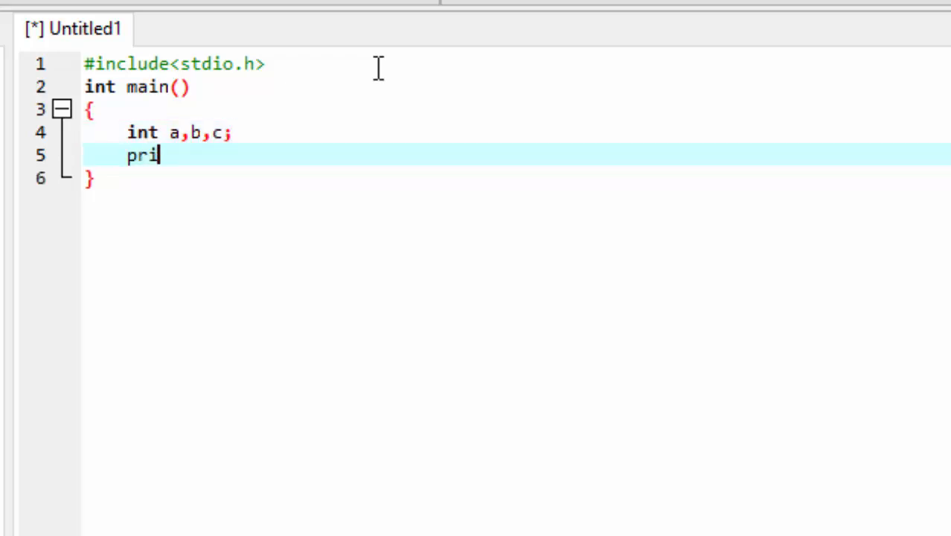
{"action": "type", "text": "ntf()"}
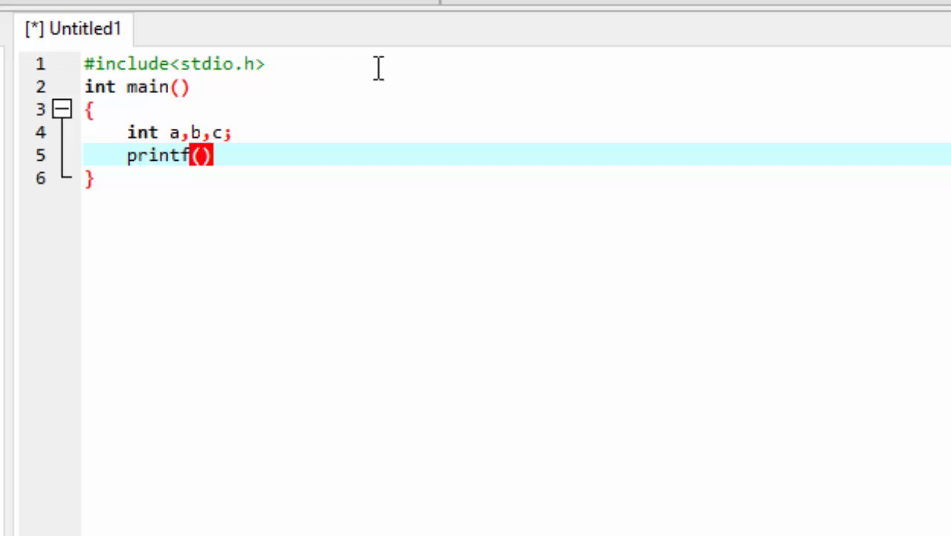
{"action": "type", "text": "\"Enter two"}
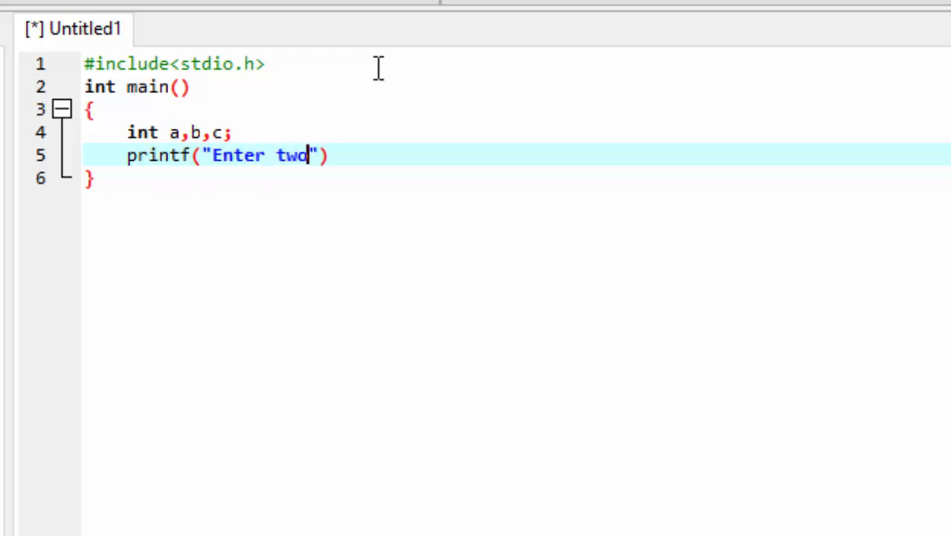
{"action": "type", "text": "numbers"}
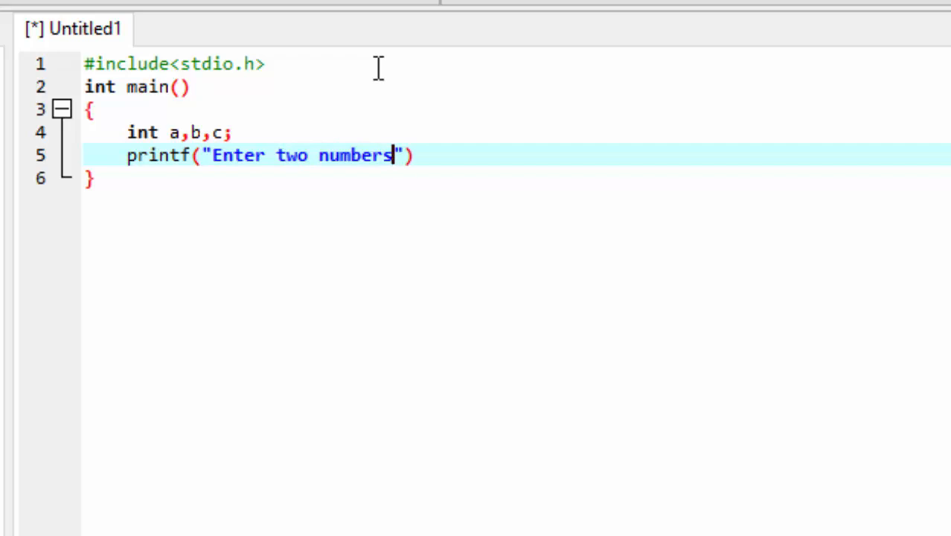
{"action": "type", "text": ":\");"}
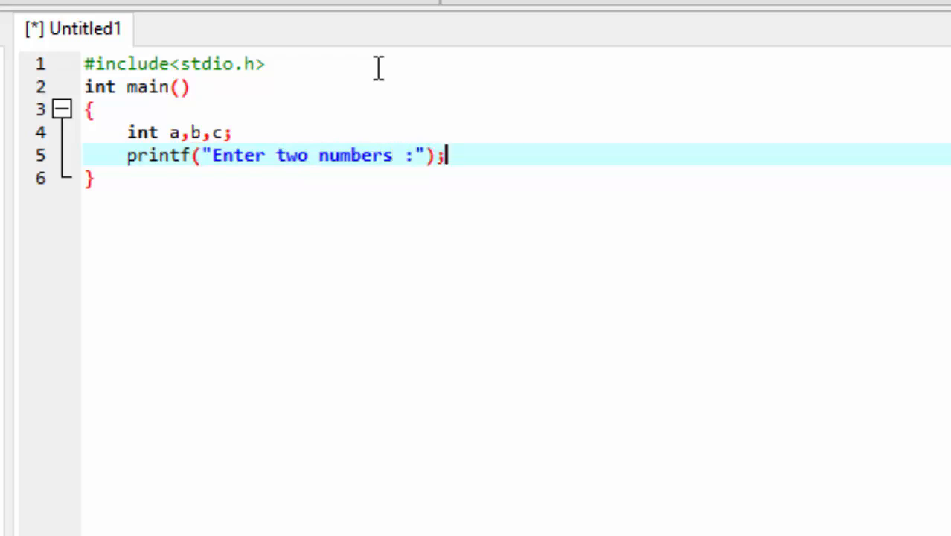
{"action": "type", "text": "scan"}
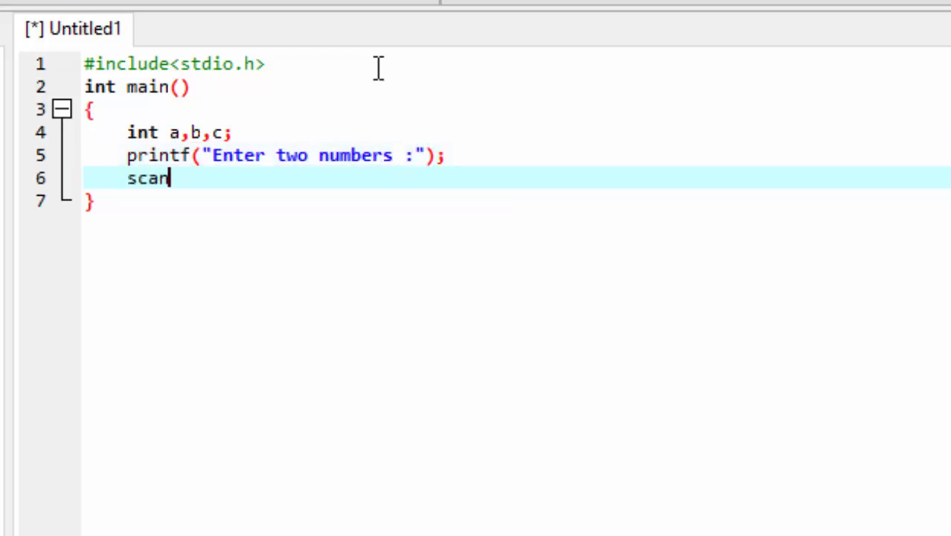
Complete the line scanf("%d%d",&a,&b); to read the two integers
{"action": "type", "text": "f()"}
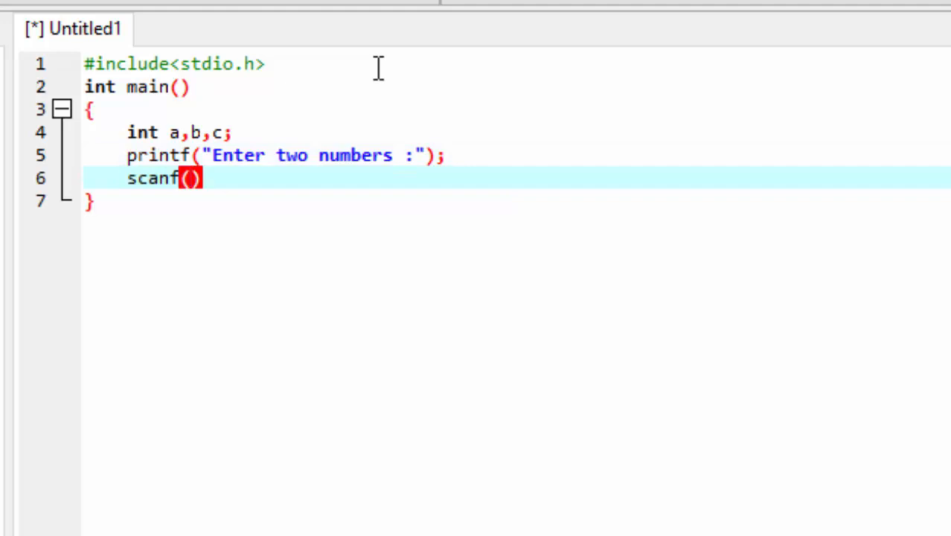
{"action": "type", "text": "\"%d\""}
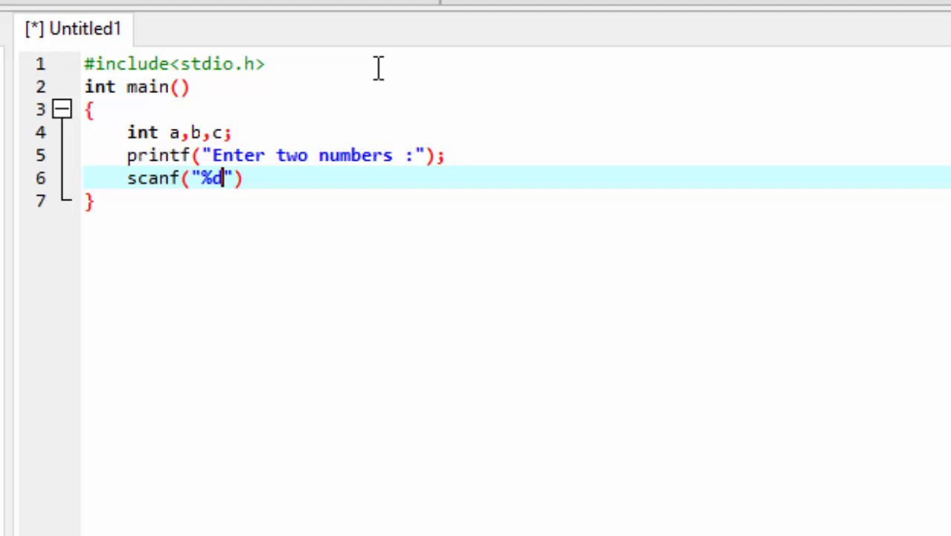
{"action": "type", "text": "%d"}
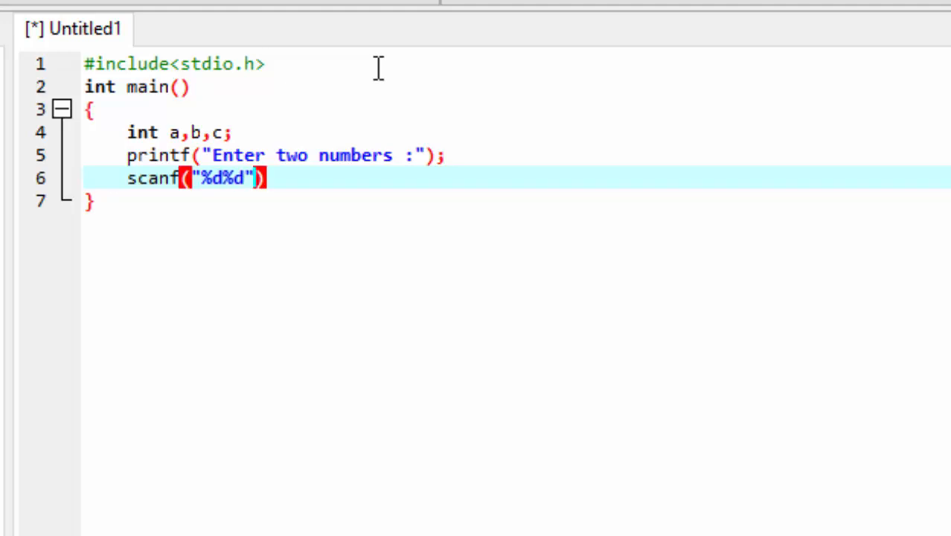
{"action": "type", "text": ","}
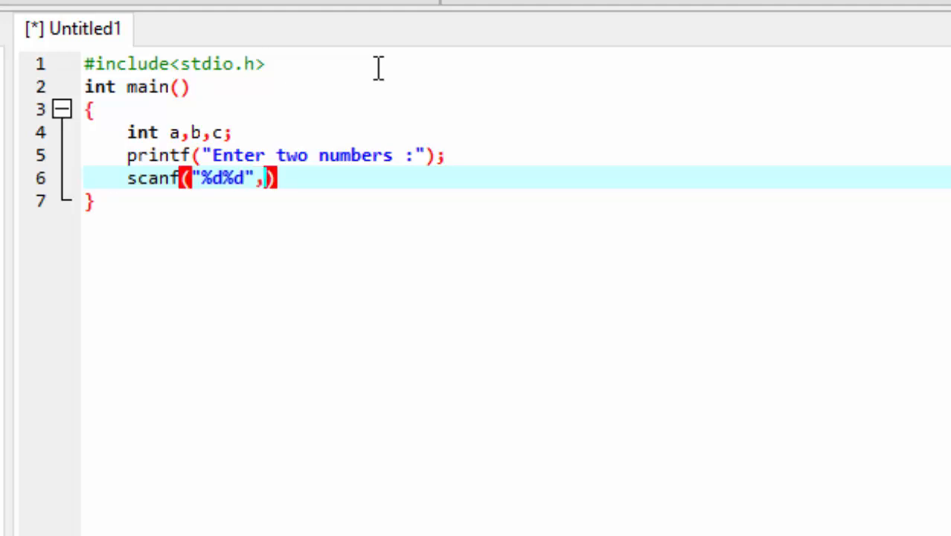
{"action": "type", "text": "&a,"}
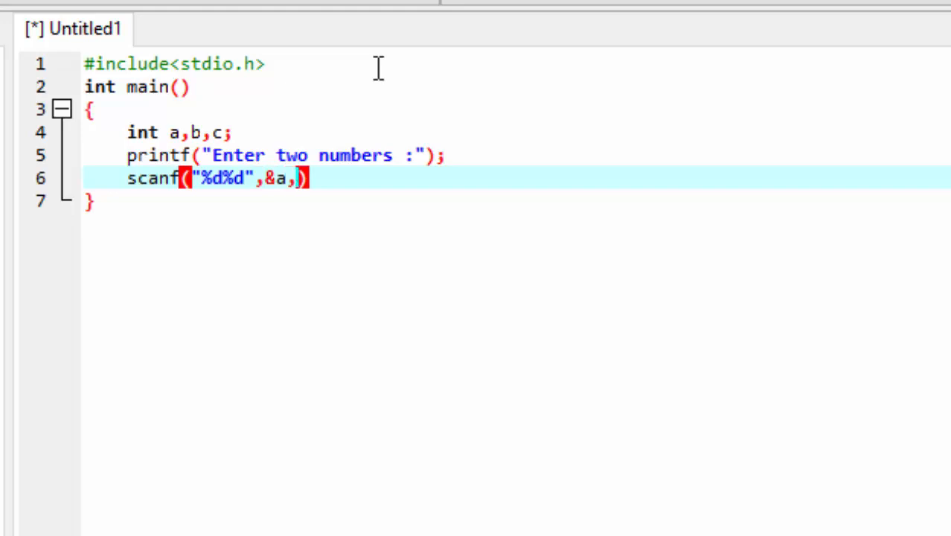
{"action": "type", "text": "&b"}
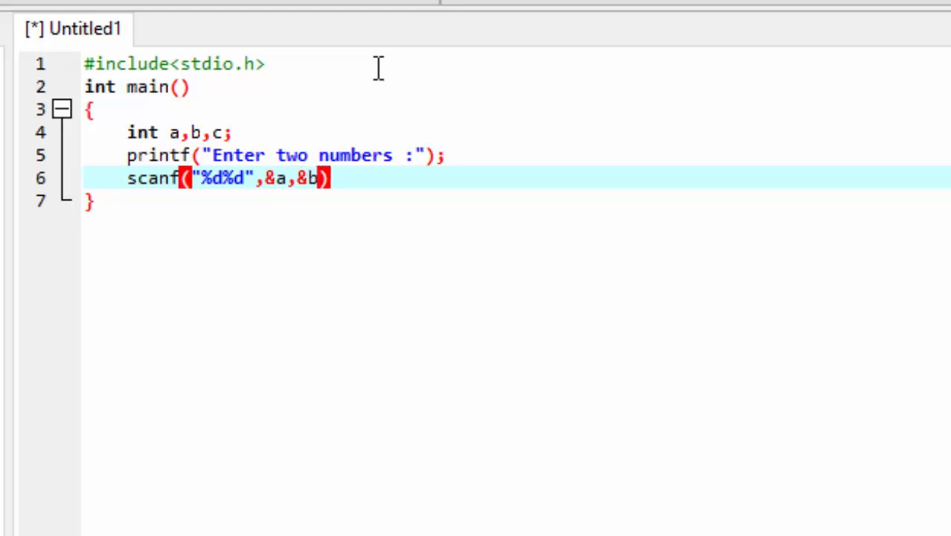
{"action": "type", "text": ";"}
{"action": "type", "text": "c"}
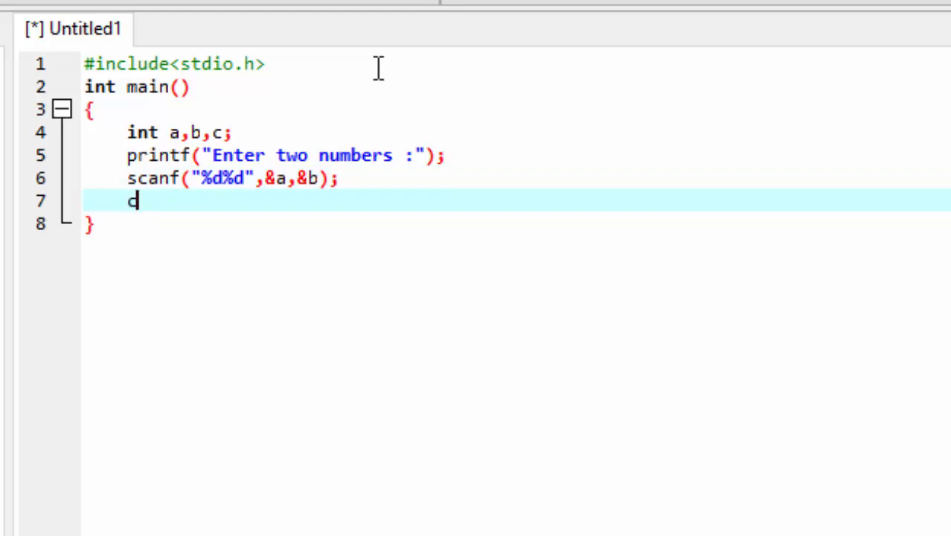
Write the sum statement c=a+b; and move to a new line below it
{"action": "type", "text": "=a"}
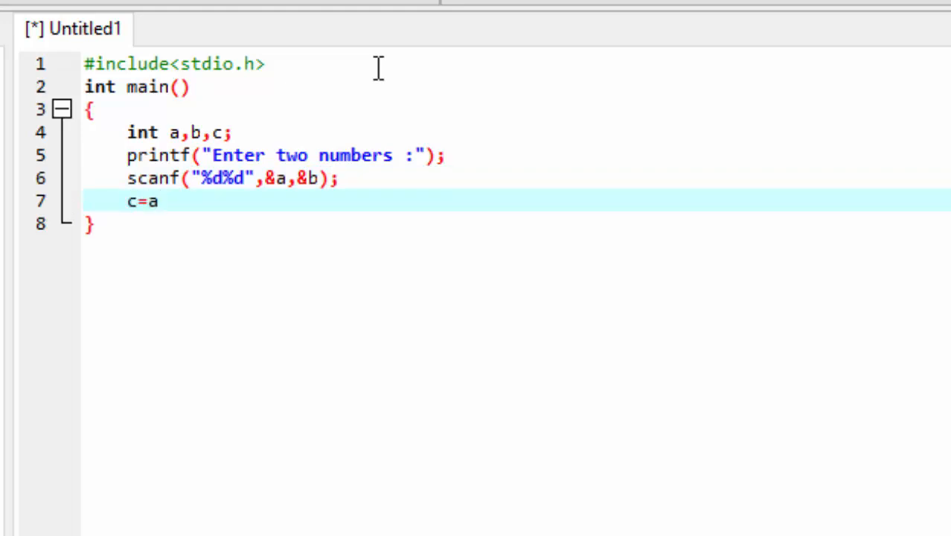
{"action": "type", "text": "+b;"}
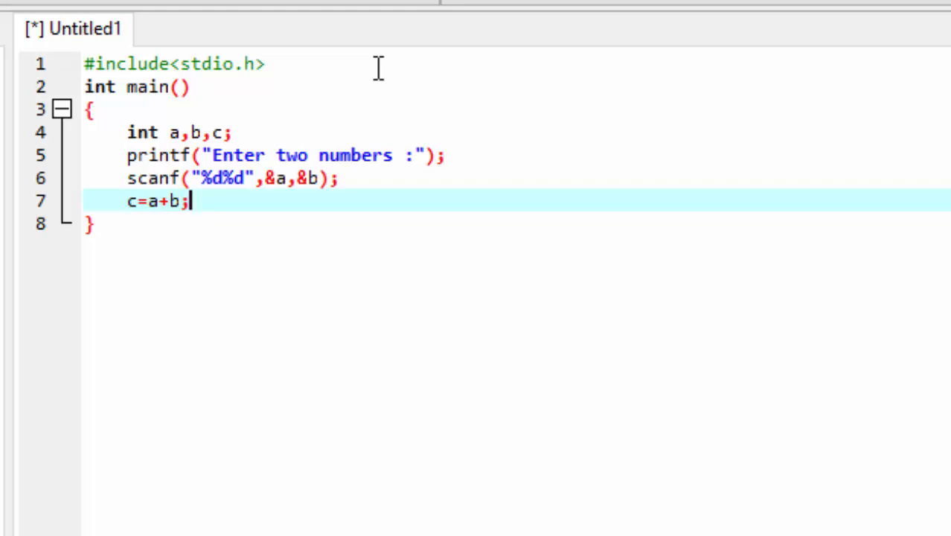
{"action": "mouse_move", "coordinate": [177, 230]}
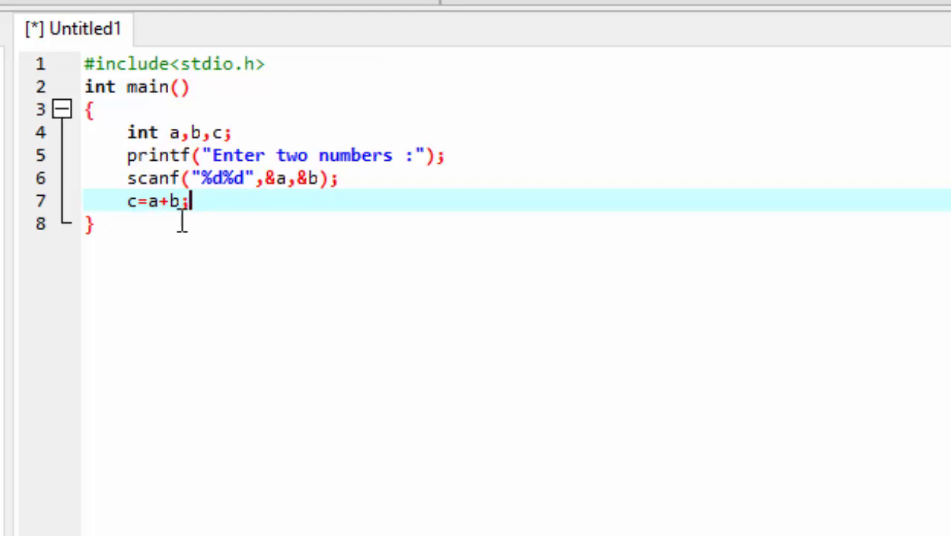
{"action": "key", "text": "Enter"}
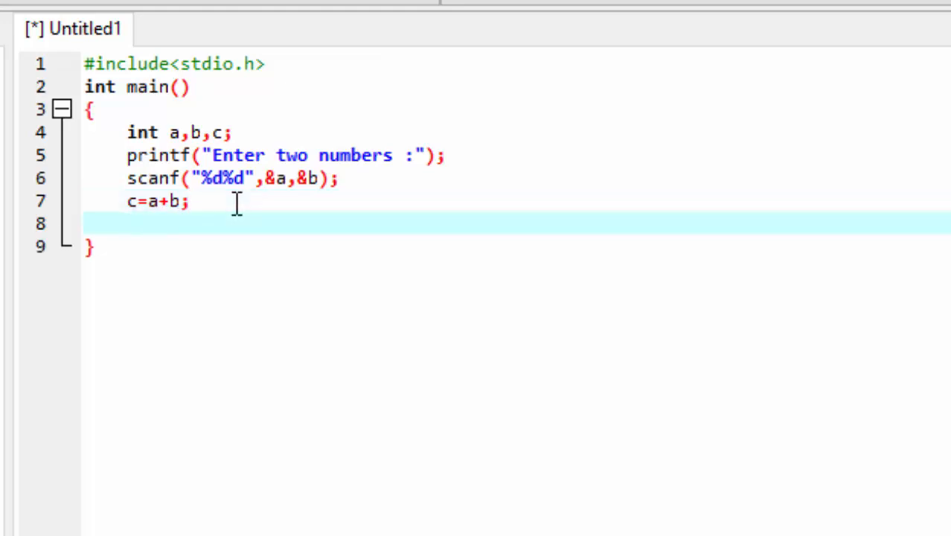
Write printf("sum of two numbers, fixing the stray letter before numbers
{"action": "type", "text": "printf"}
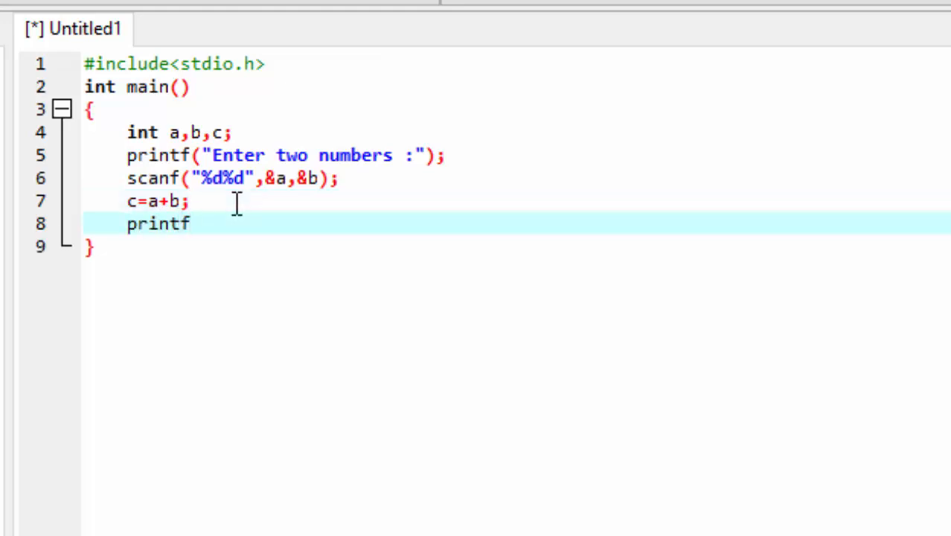
{"action": "mouse_move", "coordinate": [401, 482]}
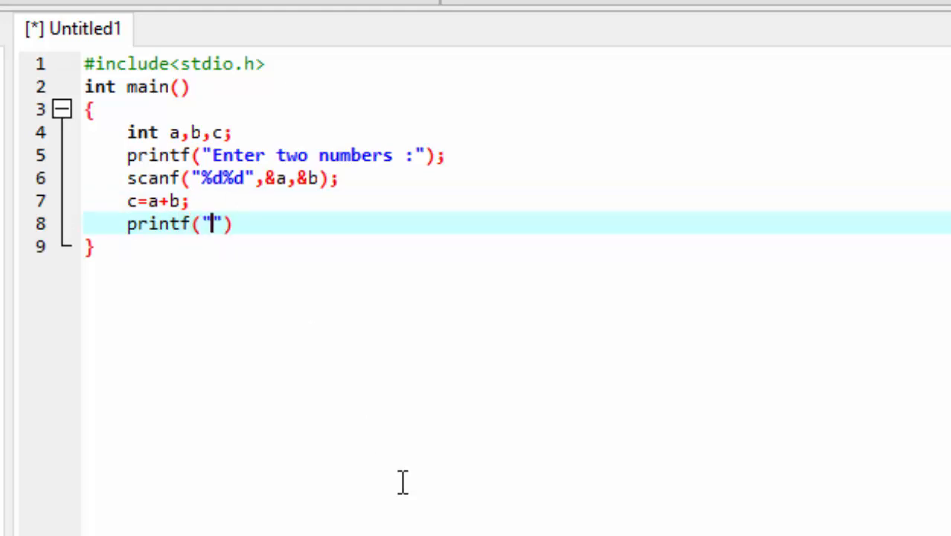
{"action": "type", "text": "sum of two"}
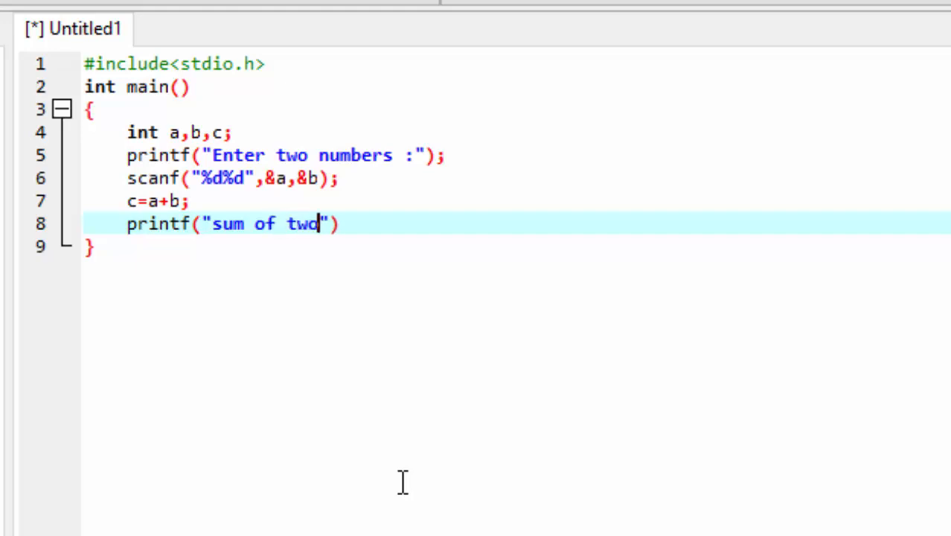
{"action": "type", "text": "mu"}
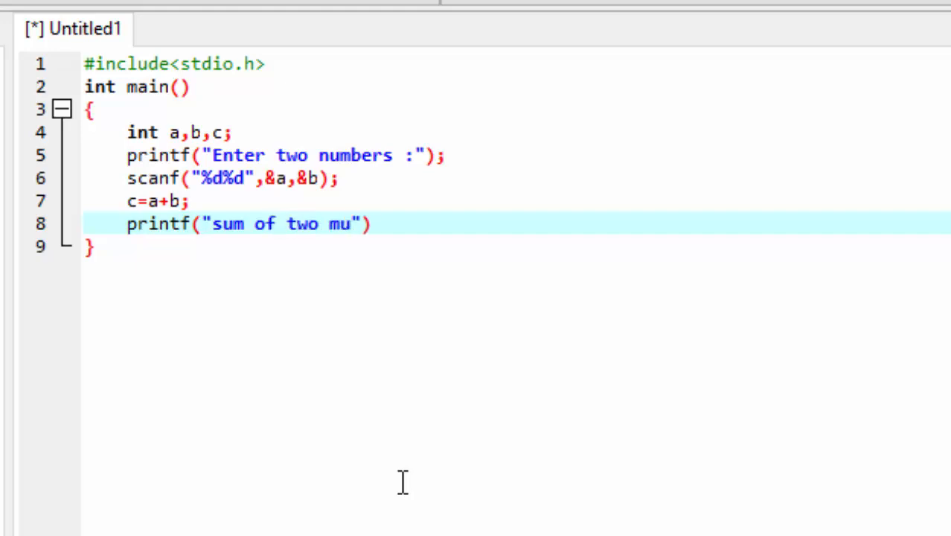
{"action": "type", "text": "numb"}
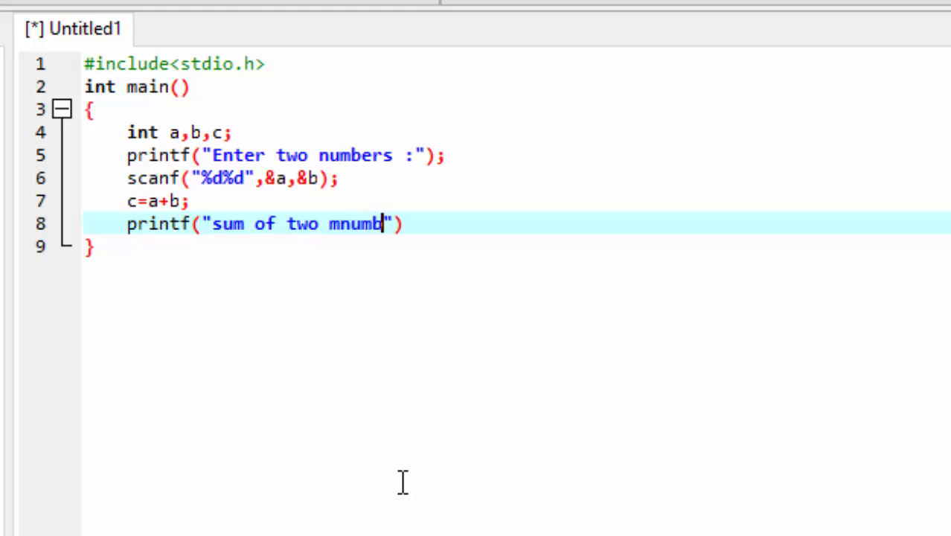
{"action": "type", "text": "ers"}
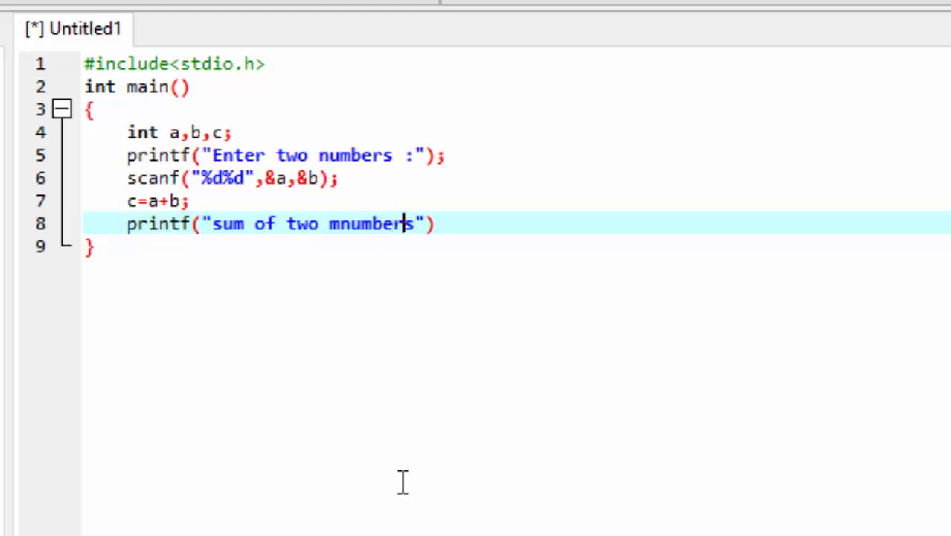
{"action": "key", "text": "Backspace"}
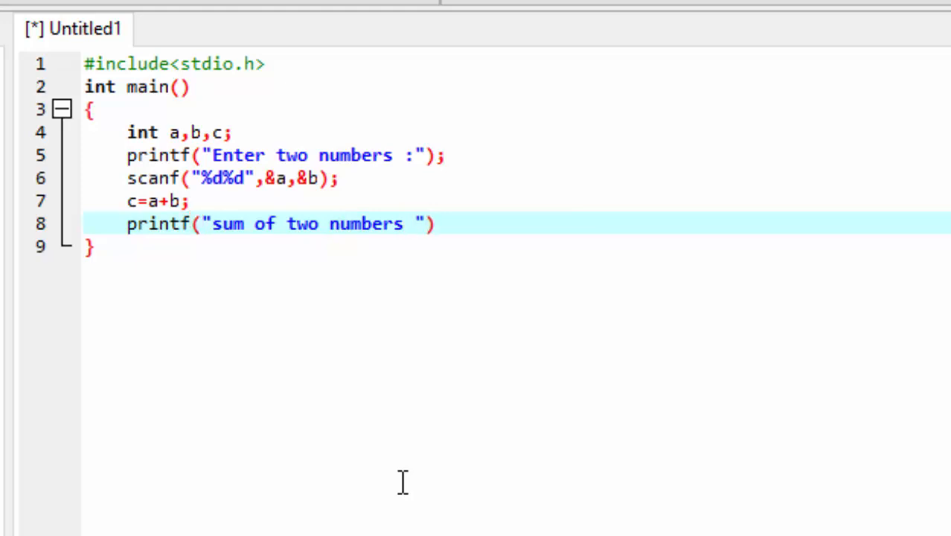
Finish the statement as printf("sum of two numbers =%d",c);
{"action": "type", "text": "=5d"}
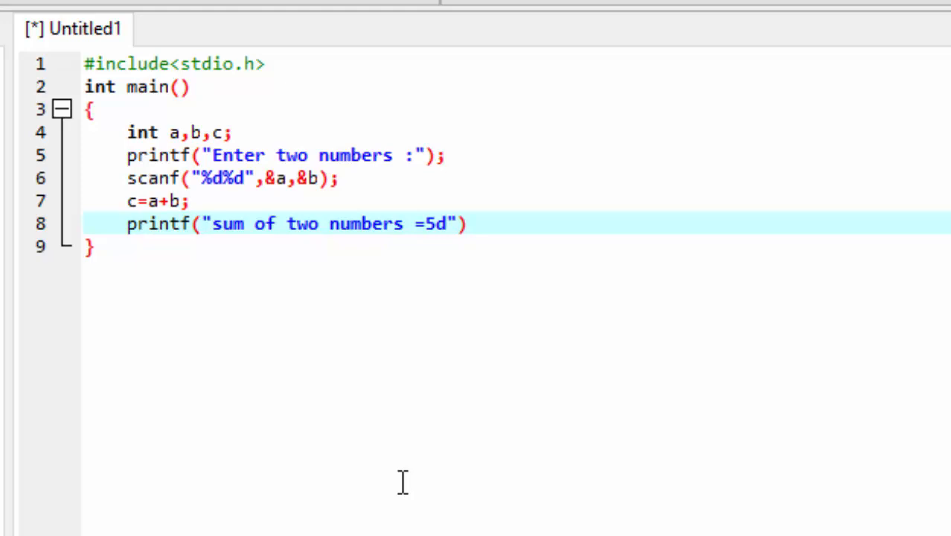
{"action": "type", "text": "%d"}
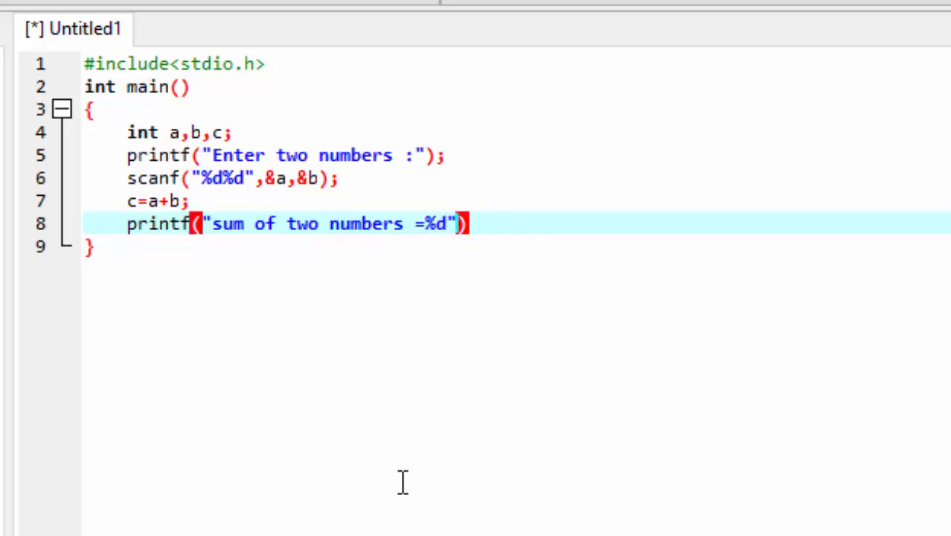
{"action": "type", "text": ","}
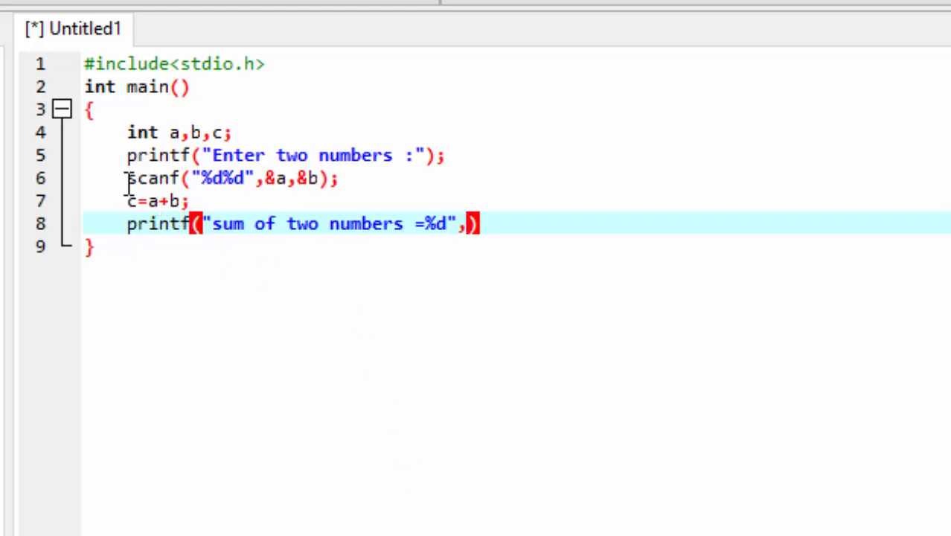
{"action": "type", "text": "c"}
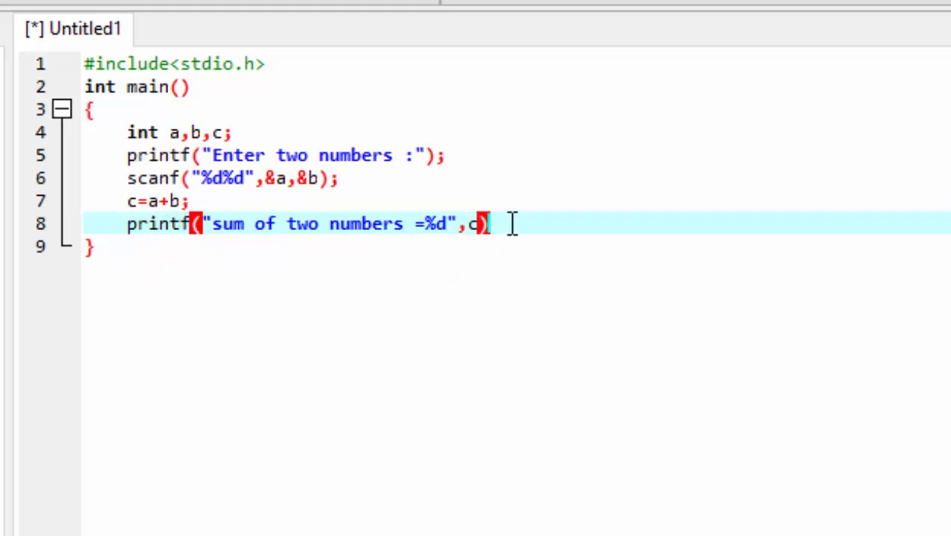
{"action": "type", "text": ";"}
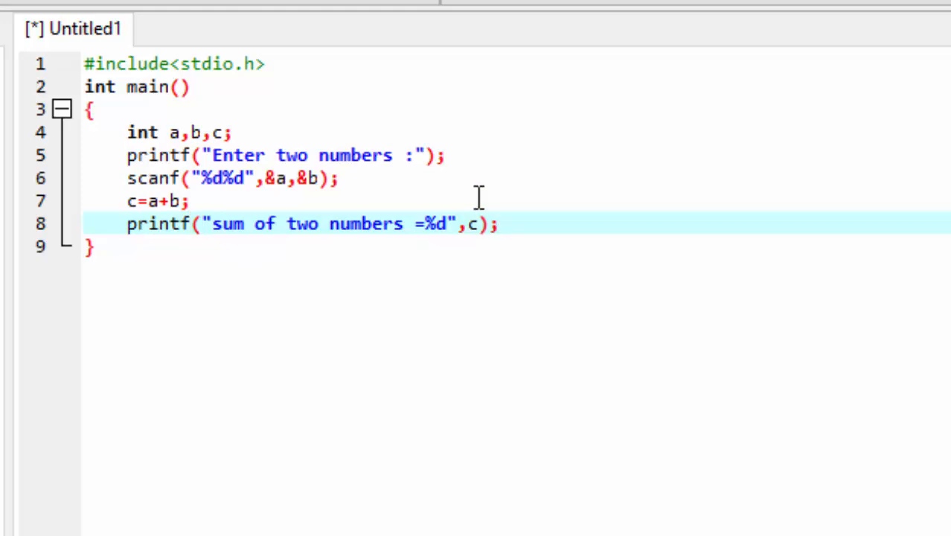
Save the program as addition.c inside a new 'c programs' folder in Documents
{"action": "left_click", "coordinate": [6, 18]}
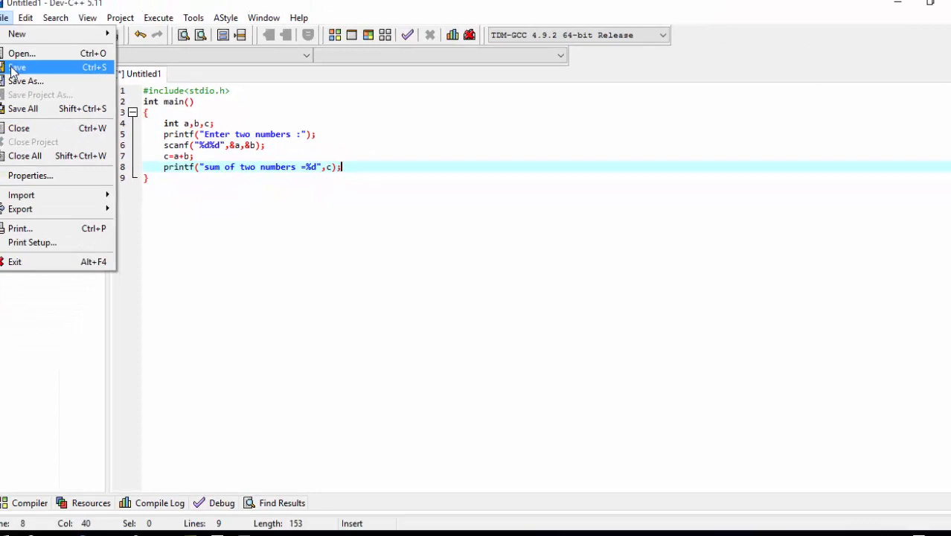
{"action": "left_click", "coordinate": [15, 67]}
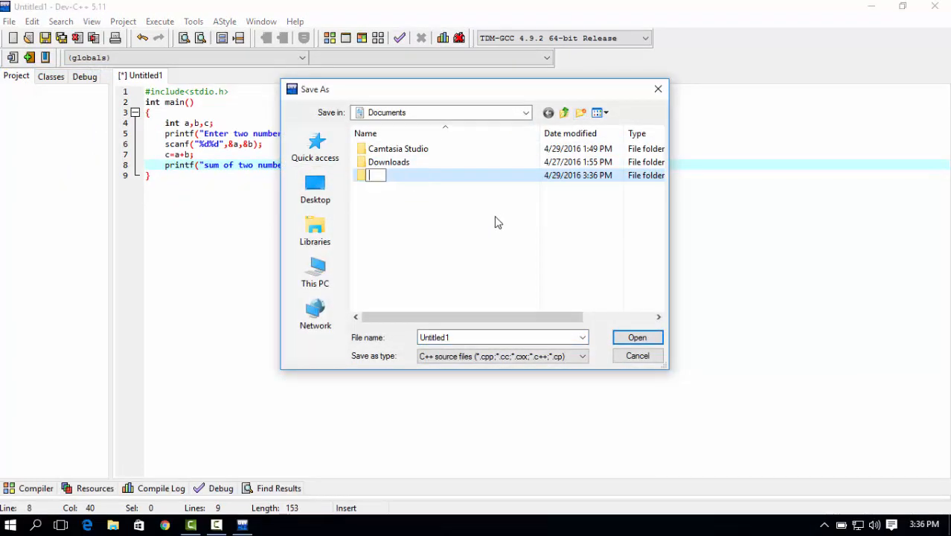
{"action": "type", "text": "c programs"}
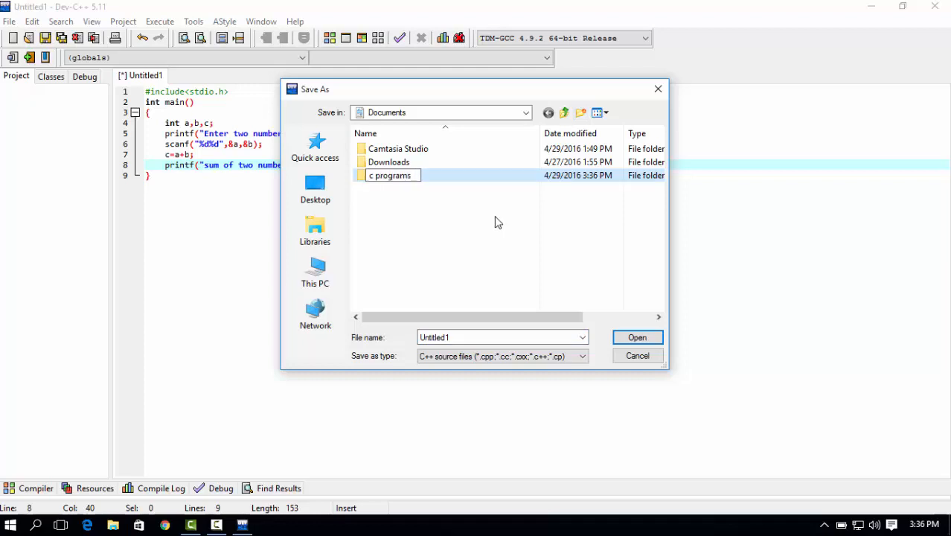
{"action": "double_click", "coordinate": [390, 176]}
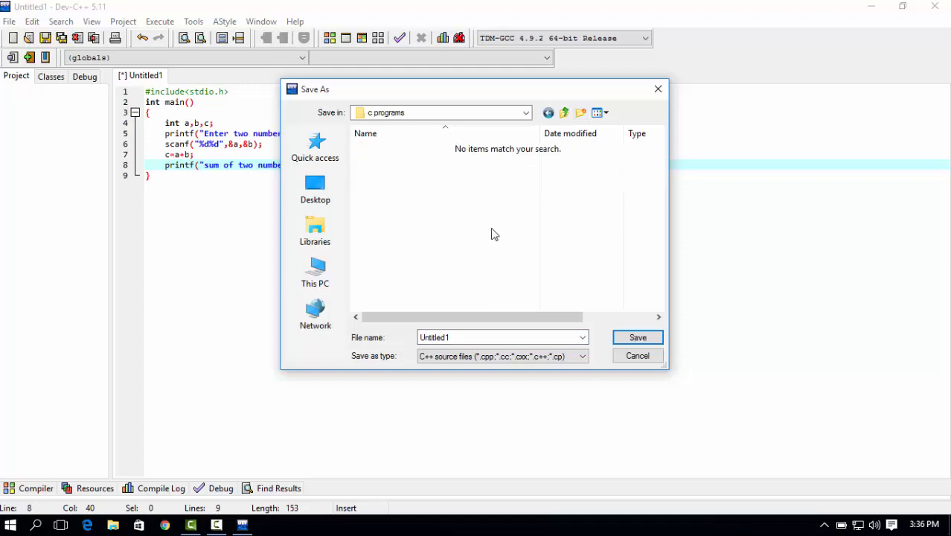
{"action": "type", "text": "su"}
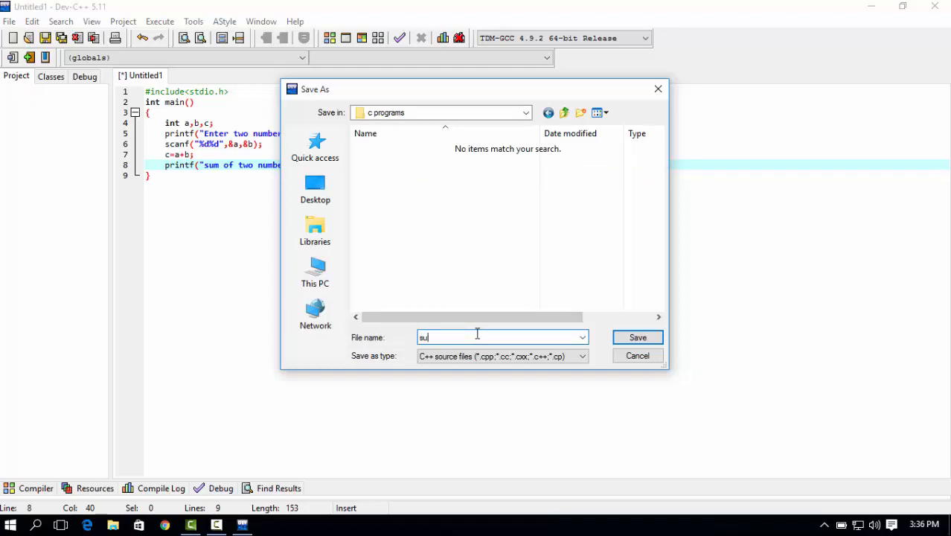
{"action": "type", "text": "addition"}
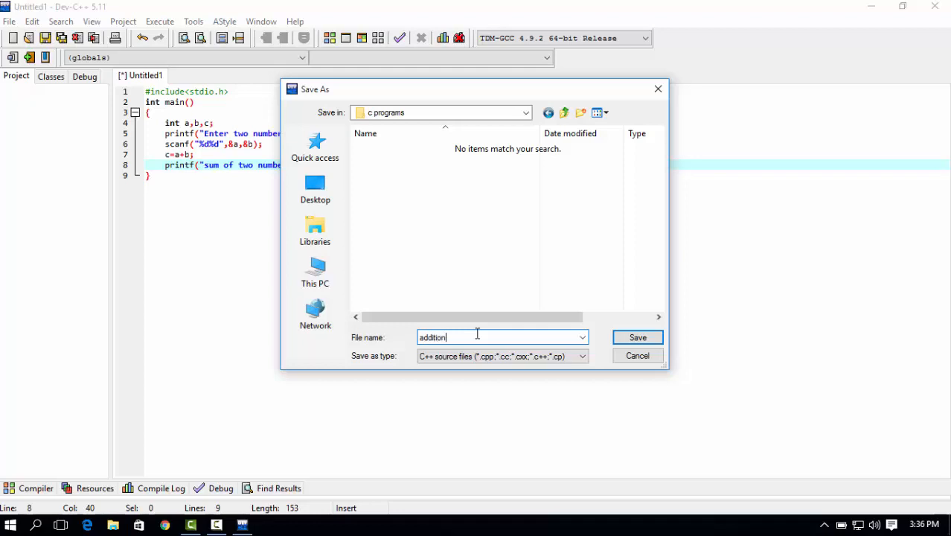
{"action": "left_click", "coordinate": [637, 337]}
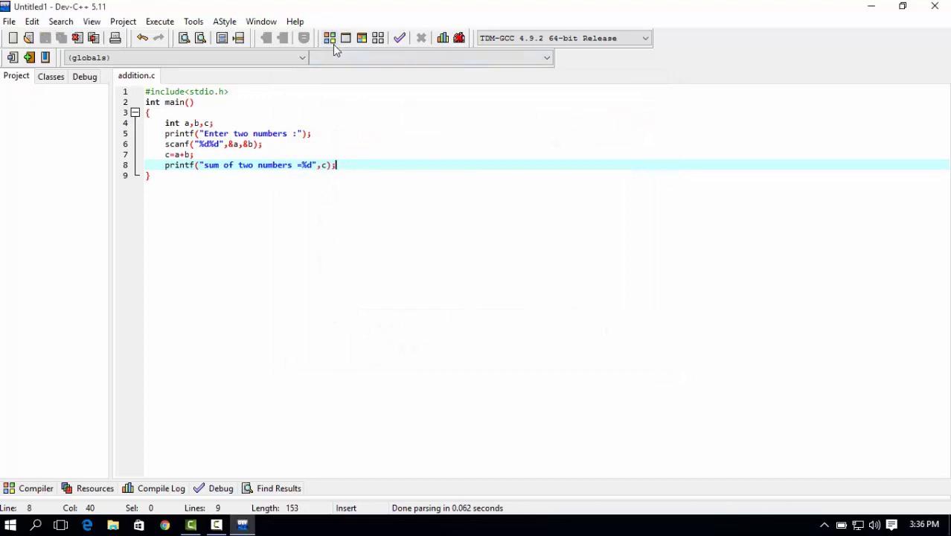
{"action": "mouse_move", "coordinate": [331, 39]}
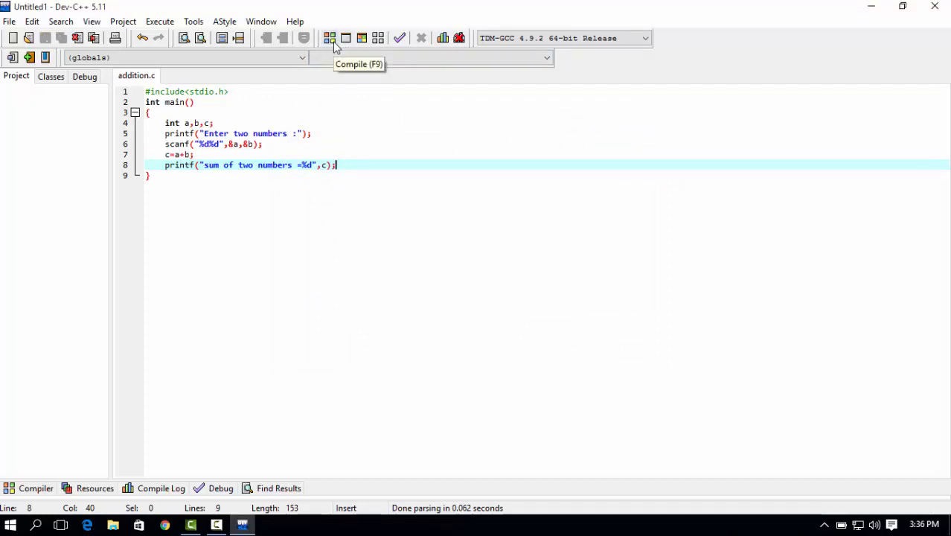
Compile and run addition.c so its console prompt appears
{"action": "left_click", "coordinate": [329, 38]}
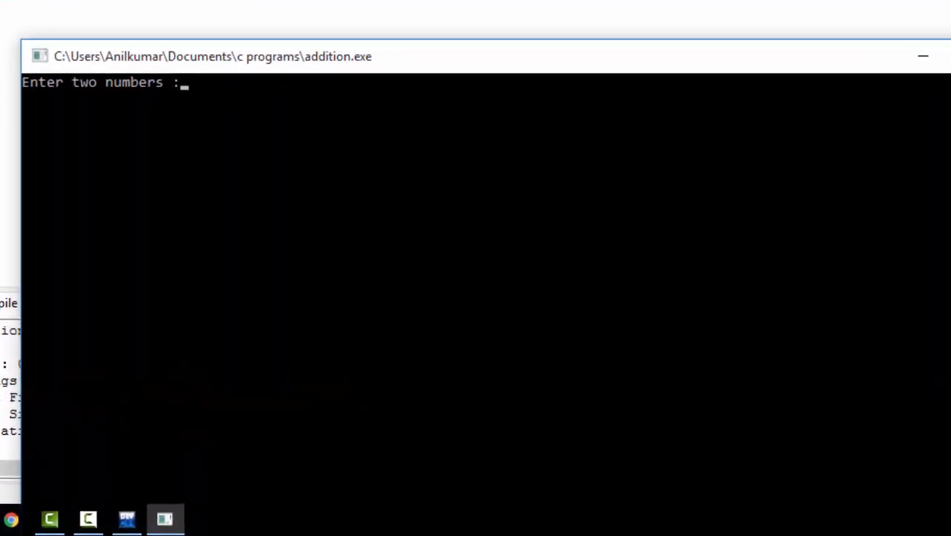
Enter 4 at the console prompt, then add a blank line before the printf in the editor
{"action": "type", "text": "4"}
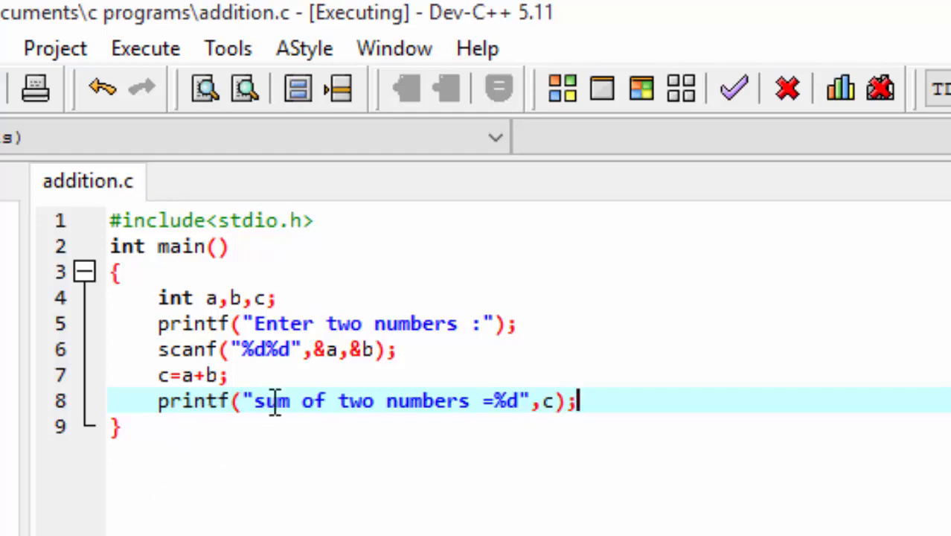
{"action": "key", "text": "enter"}
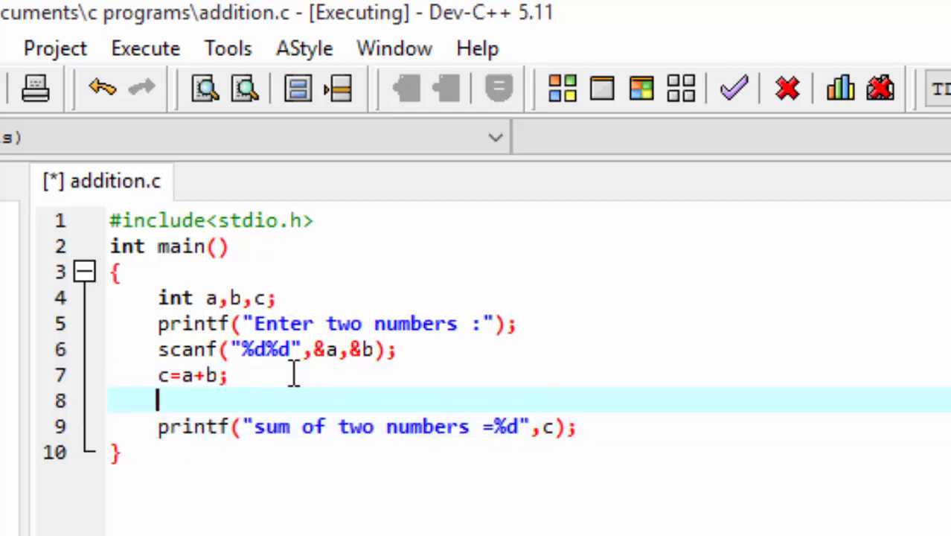